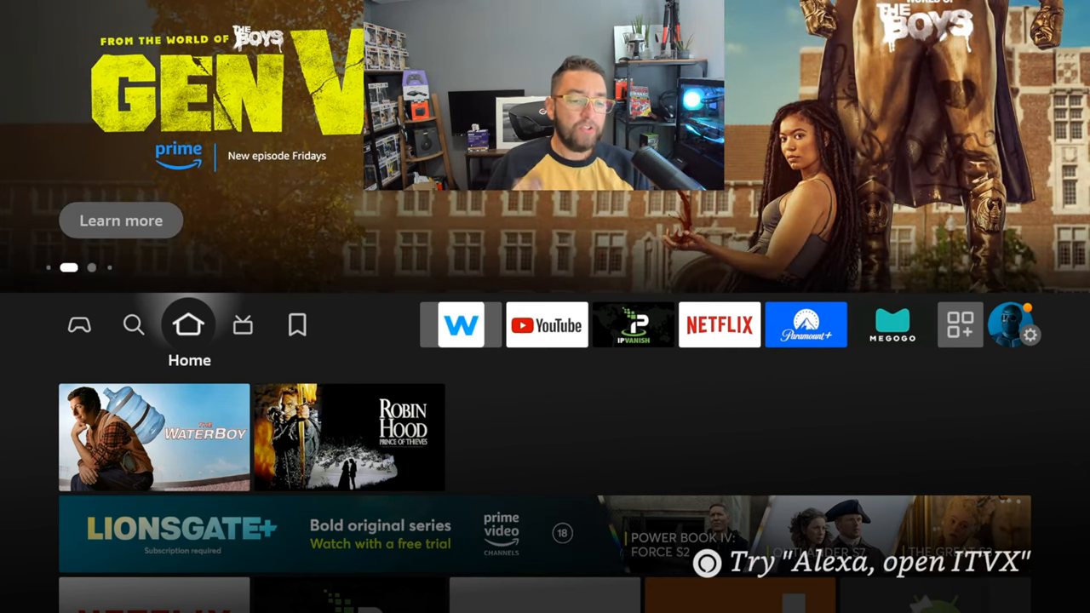
# Open the Live tab and move down to the featured live TV apps, highlighting BBC iPlayer
pyautogui.click(243, 325)
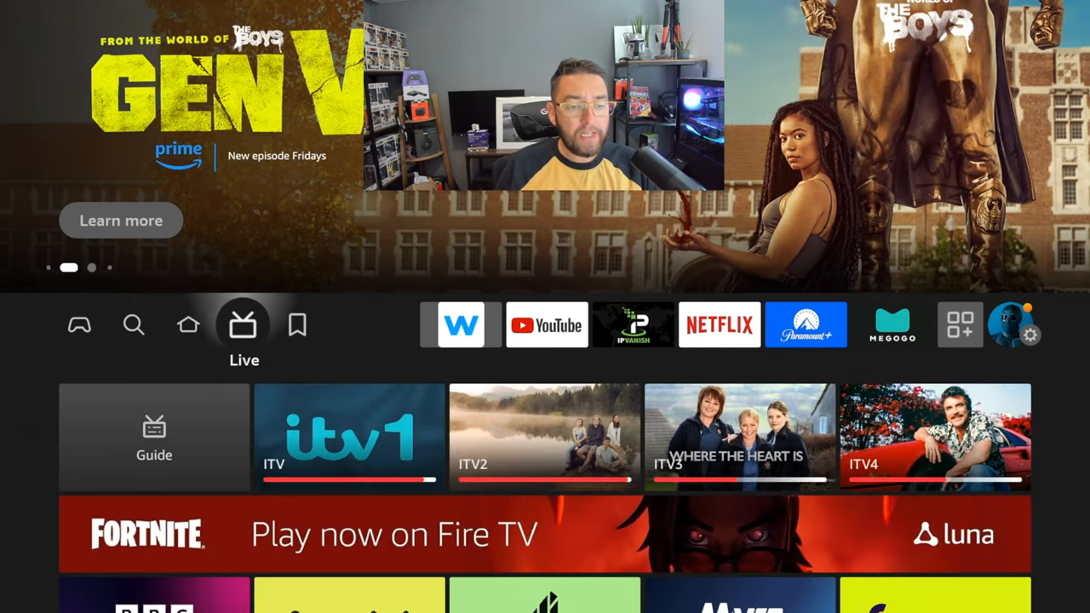
pyautogui.click(154, 437)
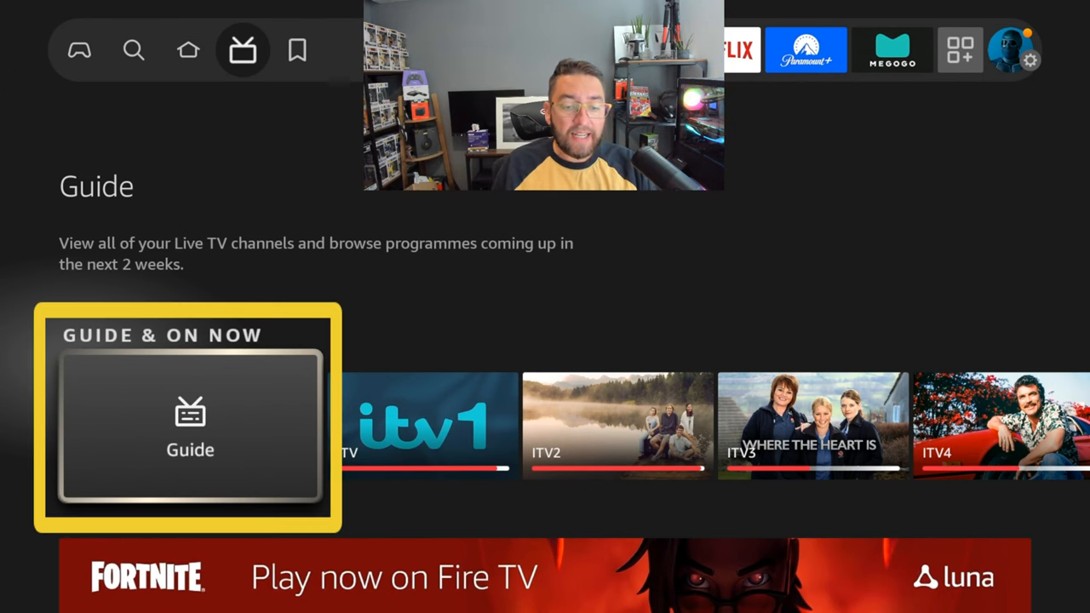
pyautogui.click(190, 426)
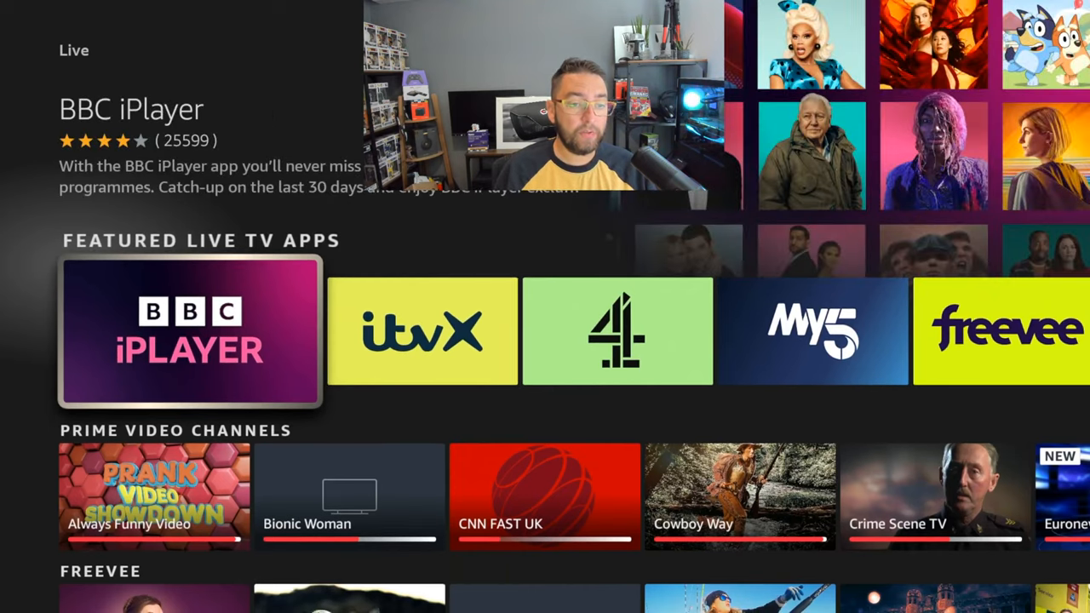
pyautogui.hscroll(3)
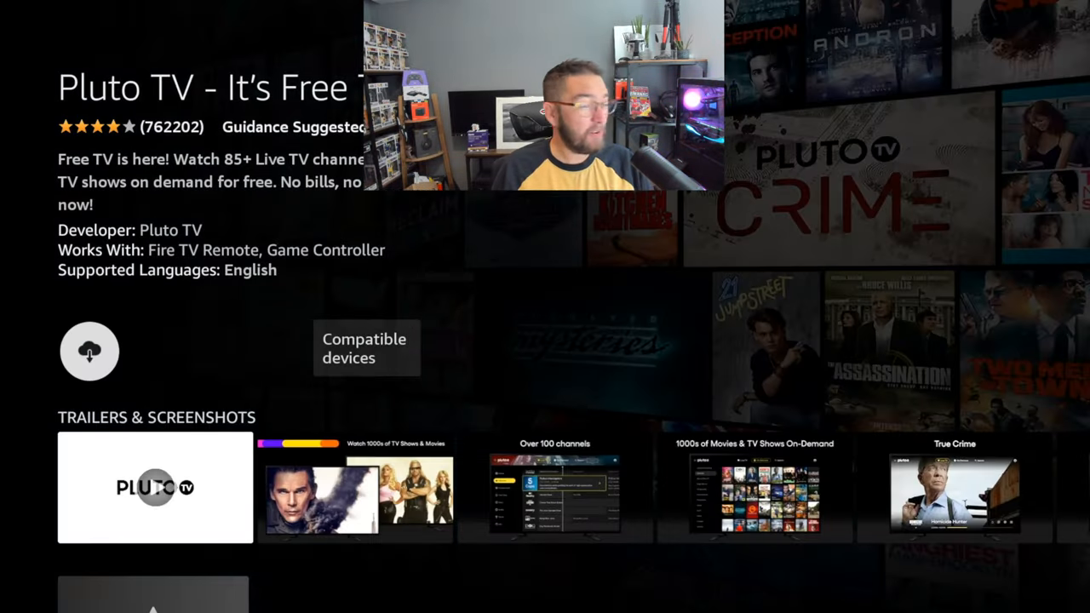
pyautogui.click(88, 351)
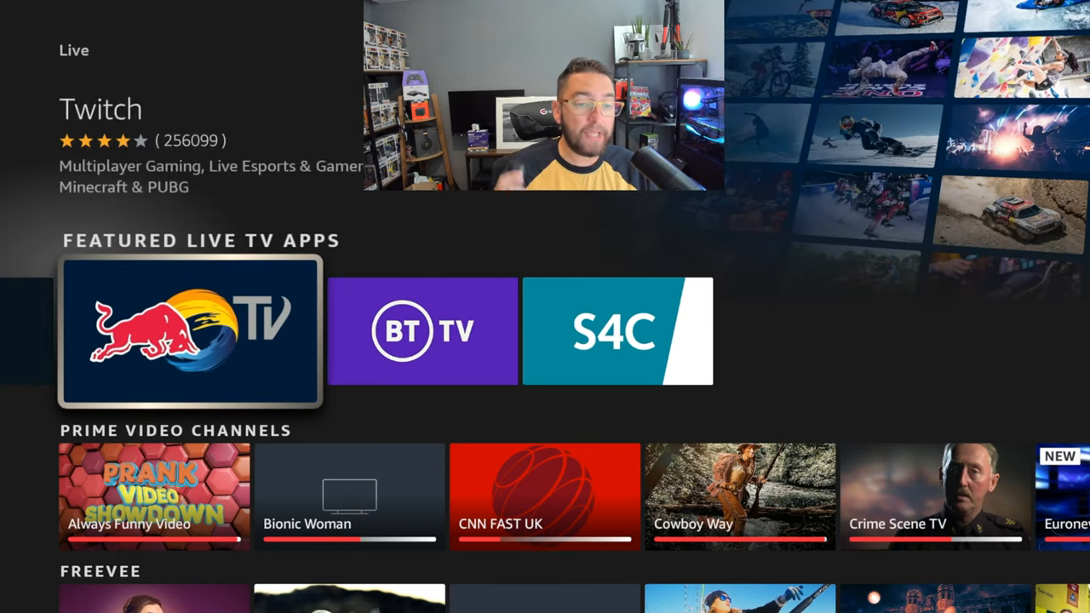
pyautogui.click(189, 331)
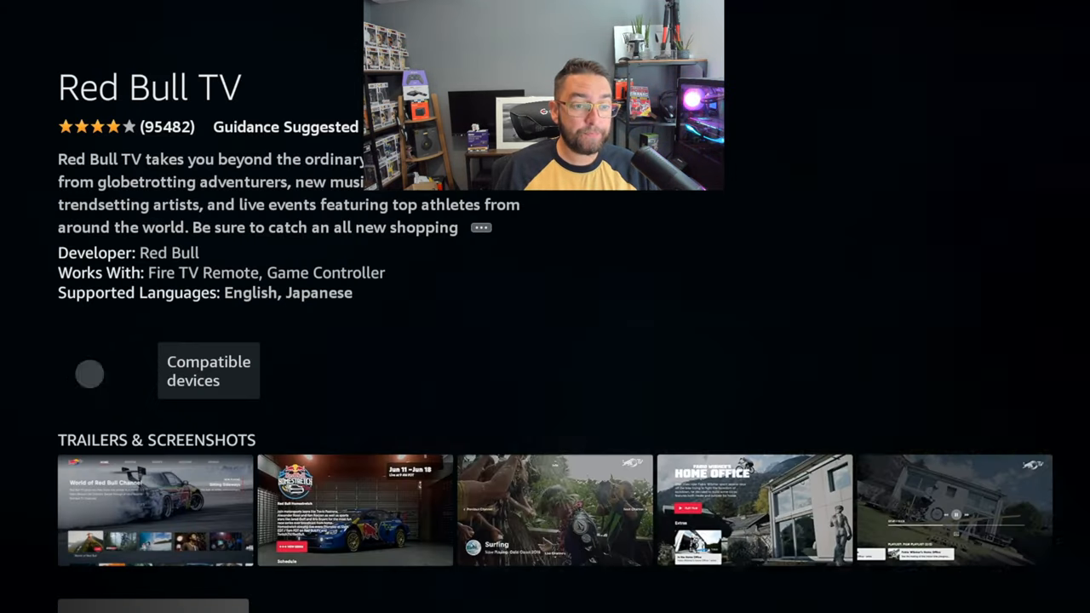
pyautogui.click(89, 374)
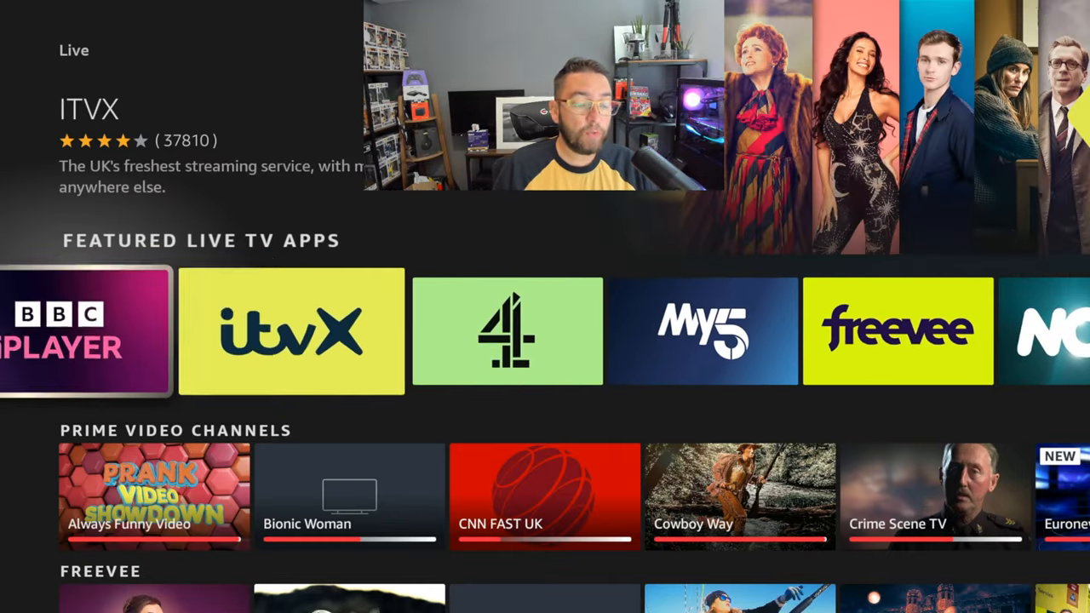
pyautogui.hscroll(3)
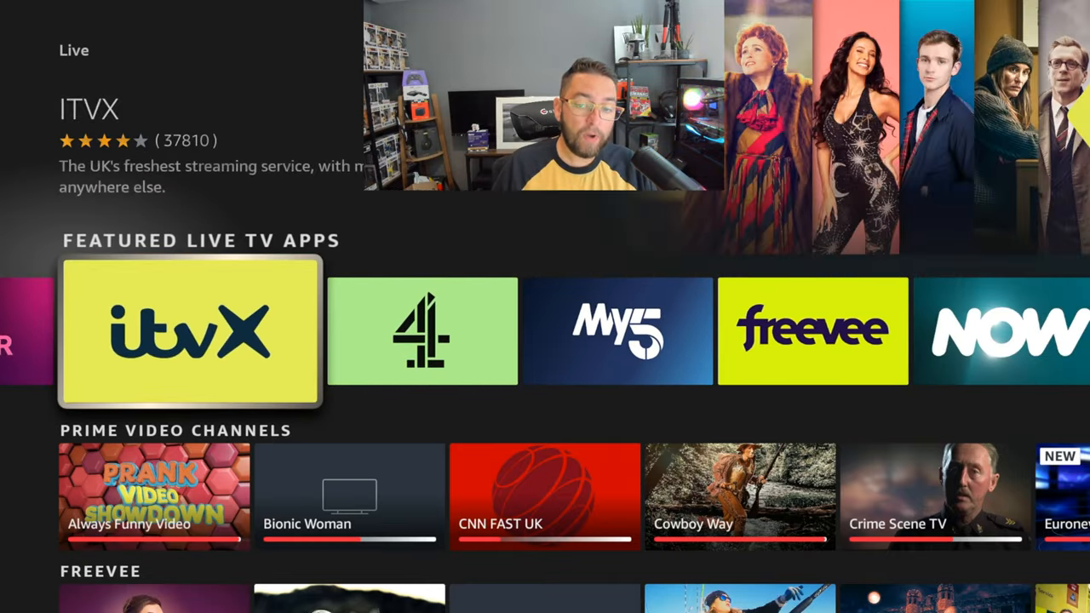
pyautogui.hscroll(3)
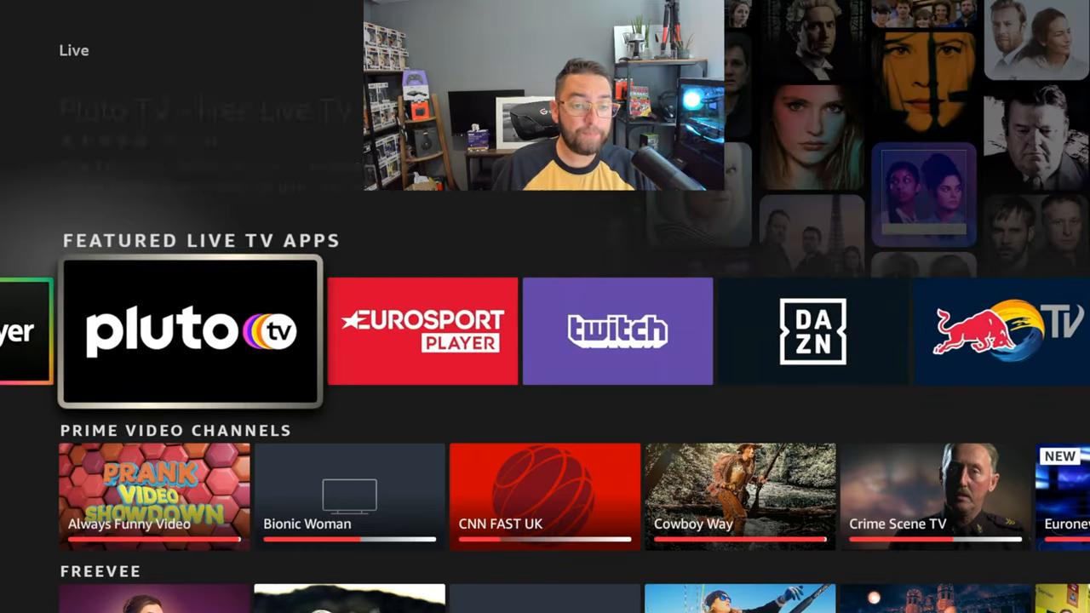
pyautogui.hscroll(3)
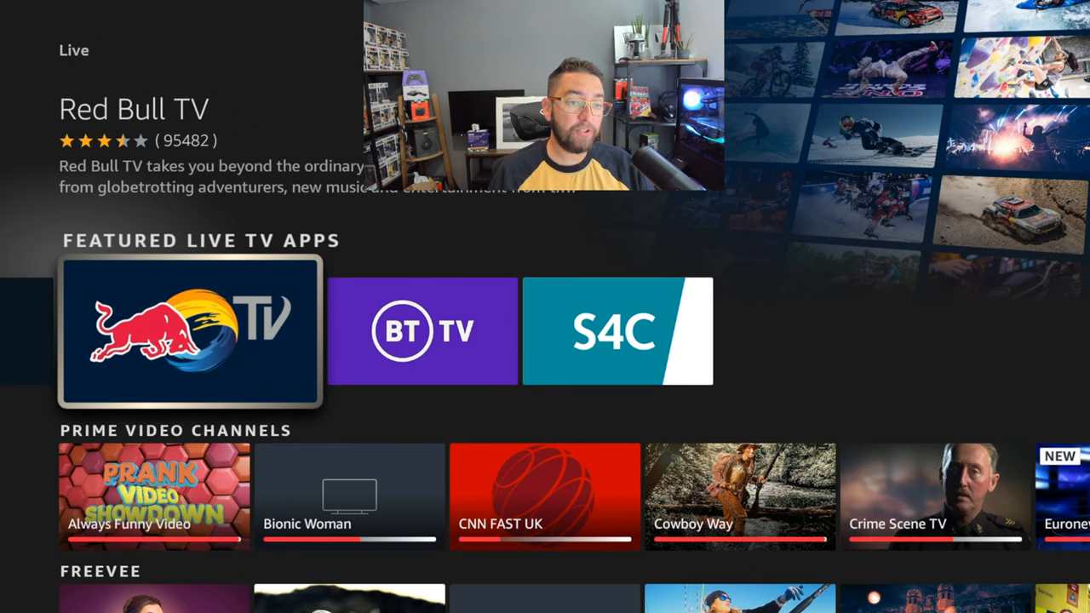
pyautogui.hscroll(-3)
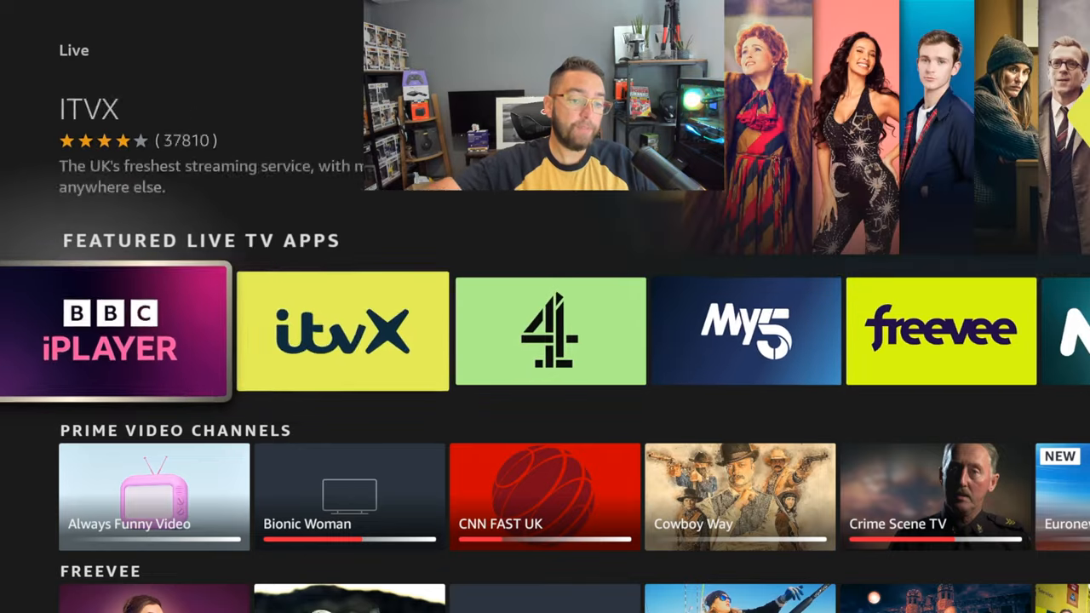
# From Live TV settings, open Sync Sources and select Freevee, reaching the ITVX channel guide
pyautogui.click(242, 50)
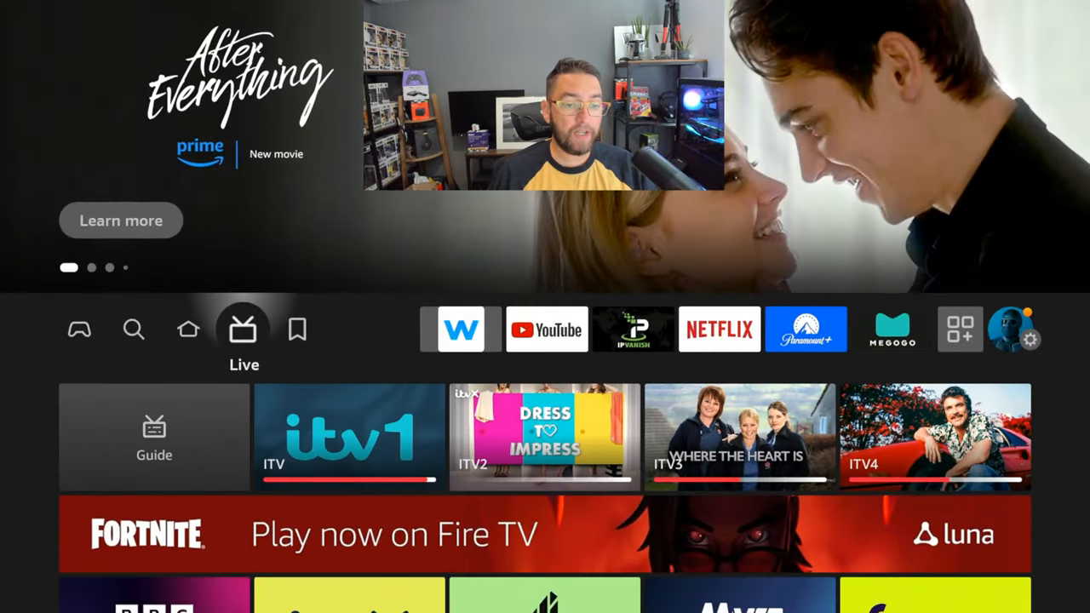
pyautogui.scroll(-3)
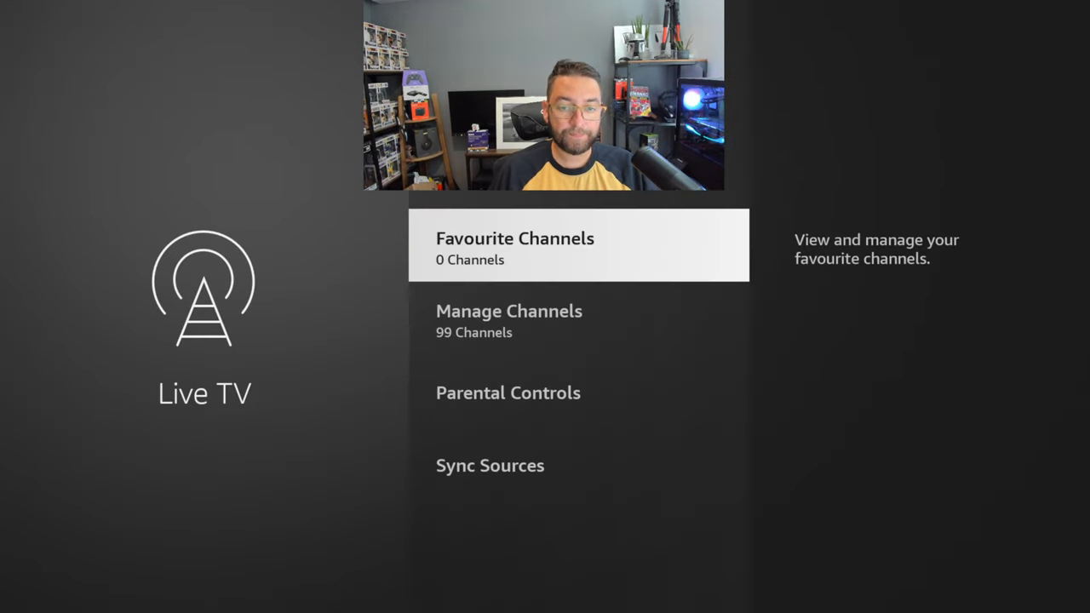
pyautogui.click(489, 465)
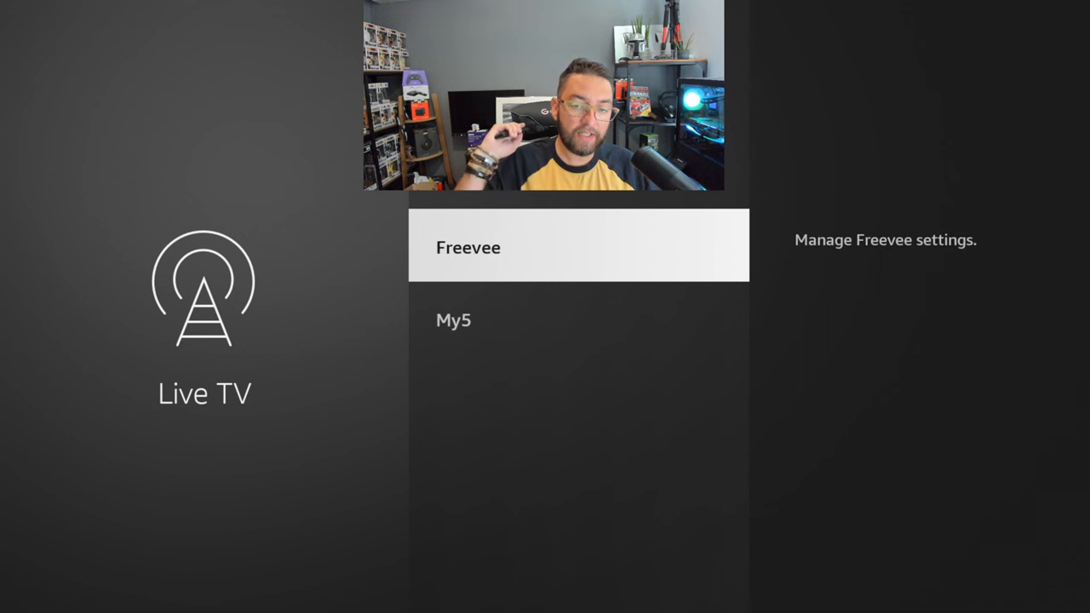
pyautogui.click(467, 247)
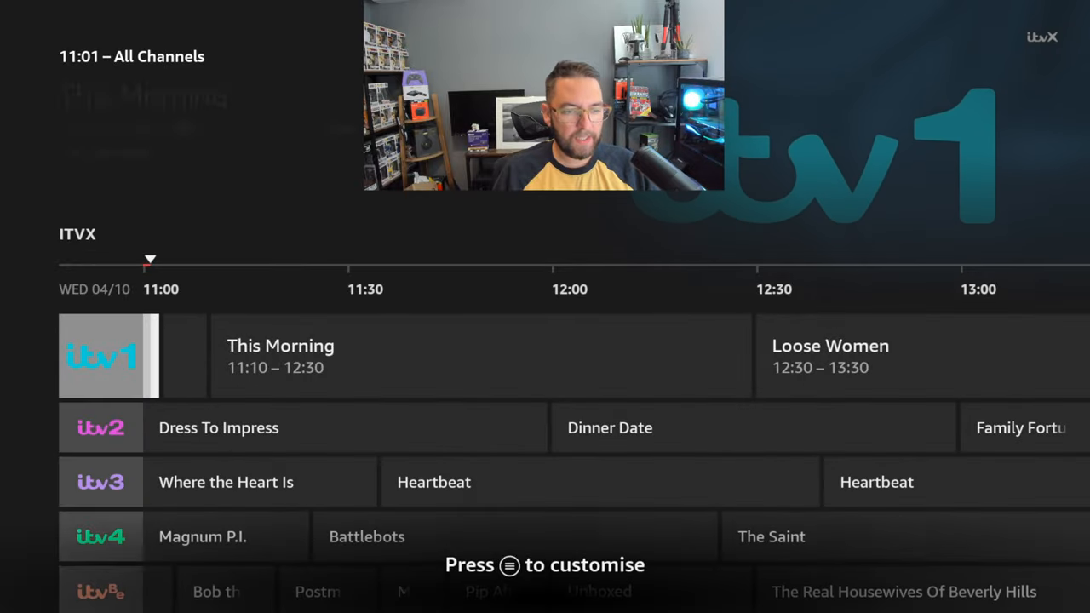
# Scroll the guide through the Freevee and Prime Video Channels rows, then exit to Live options
pyautogui.scroll(-3)
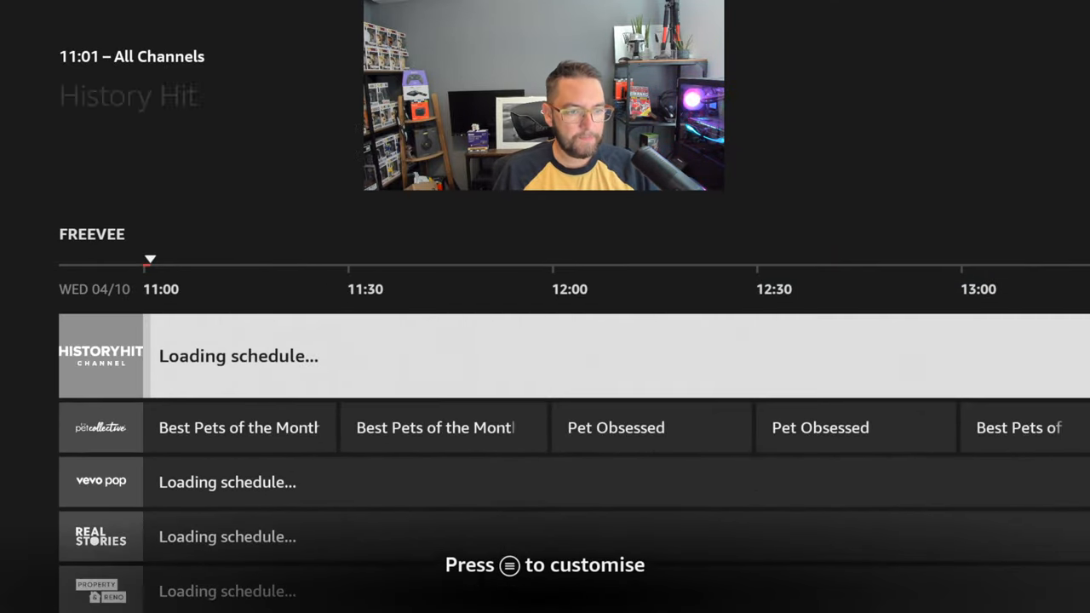
pyautogui.scroll(-3)
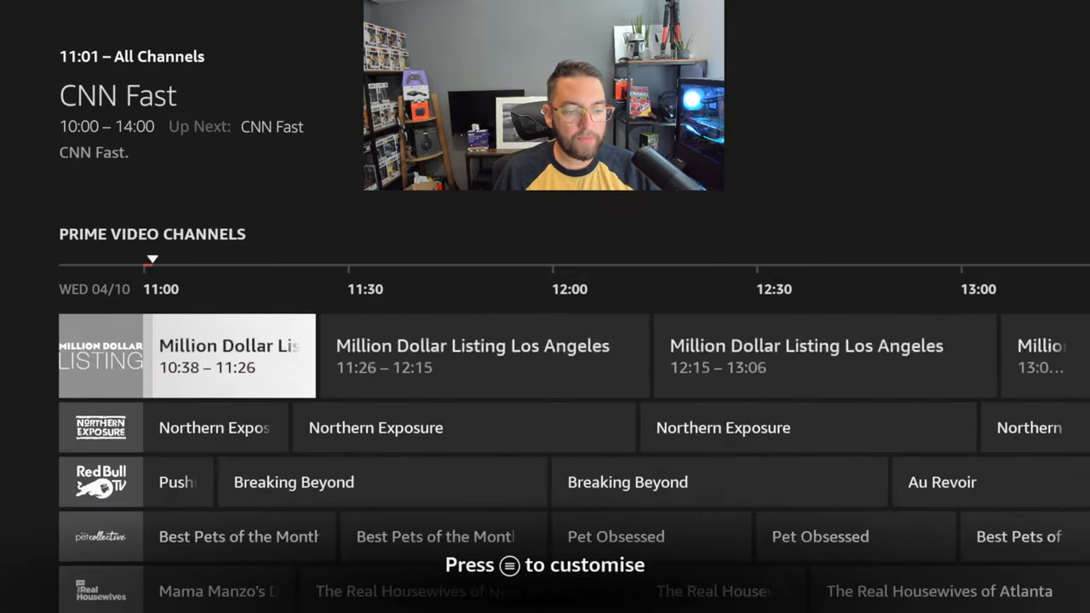
pyautogui.scroll(-3)
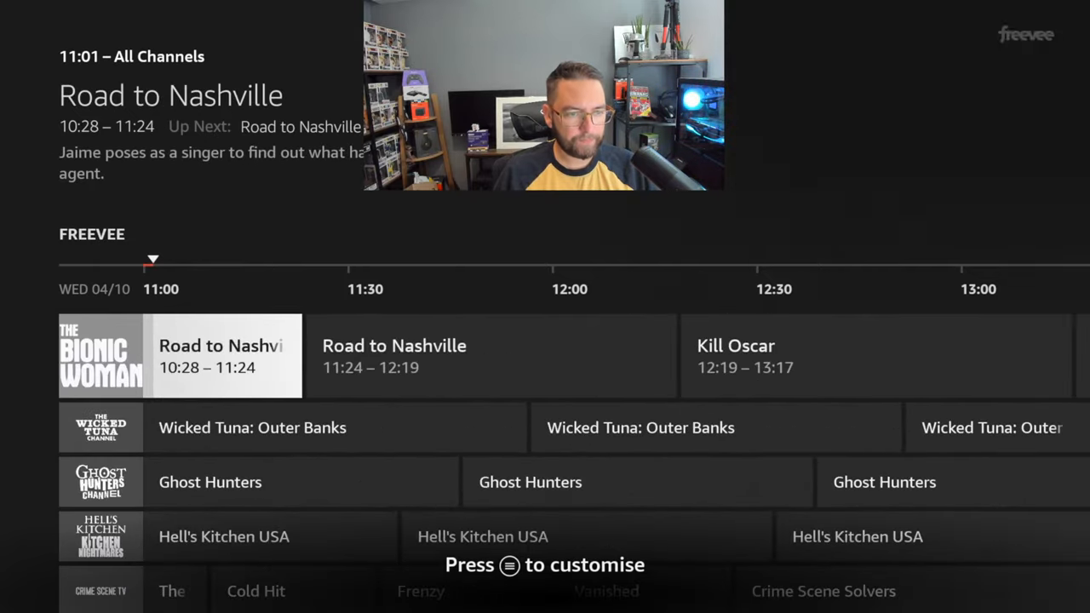
pyautogui.press('menu')
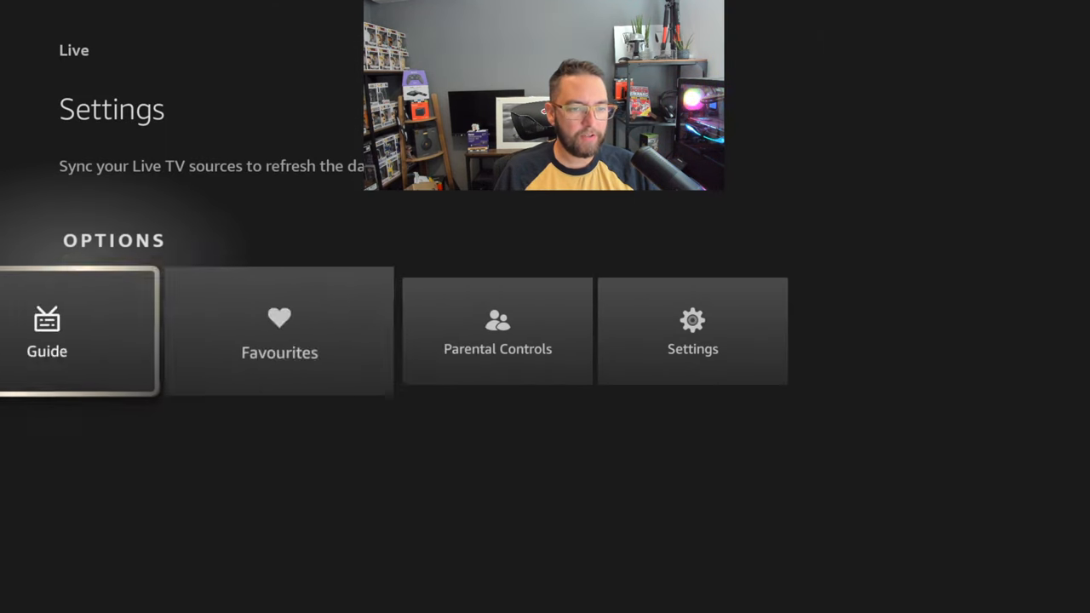
# Reopen the Guide from Options and scroll down to the Freevee and Pluto TV rows
pyautogui.click(47, 332)
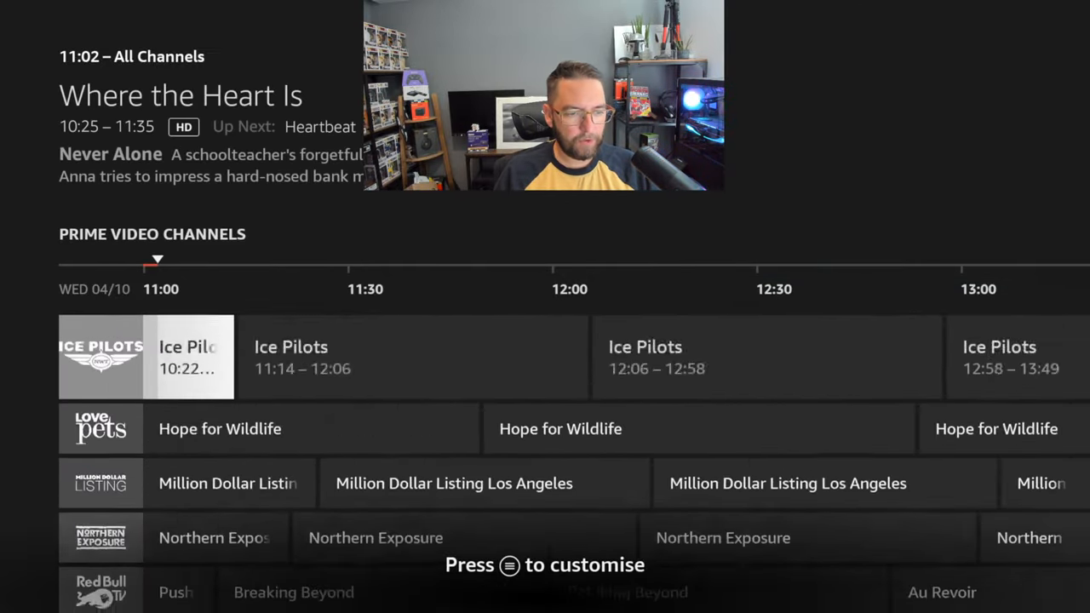
pyautogui.scroll(-3)
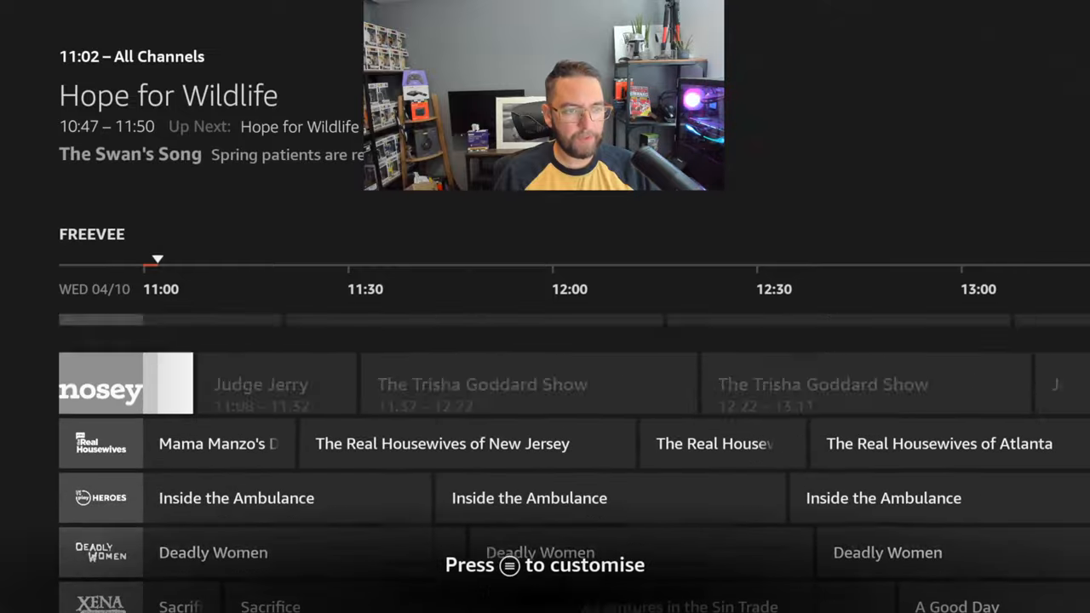
pyautogui.scroll(-3)
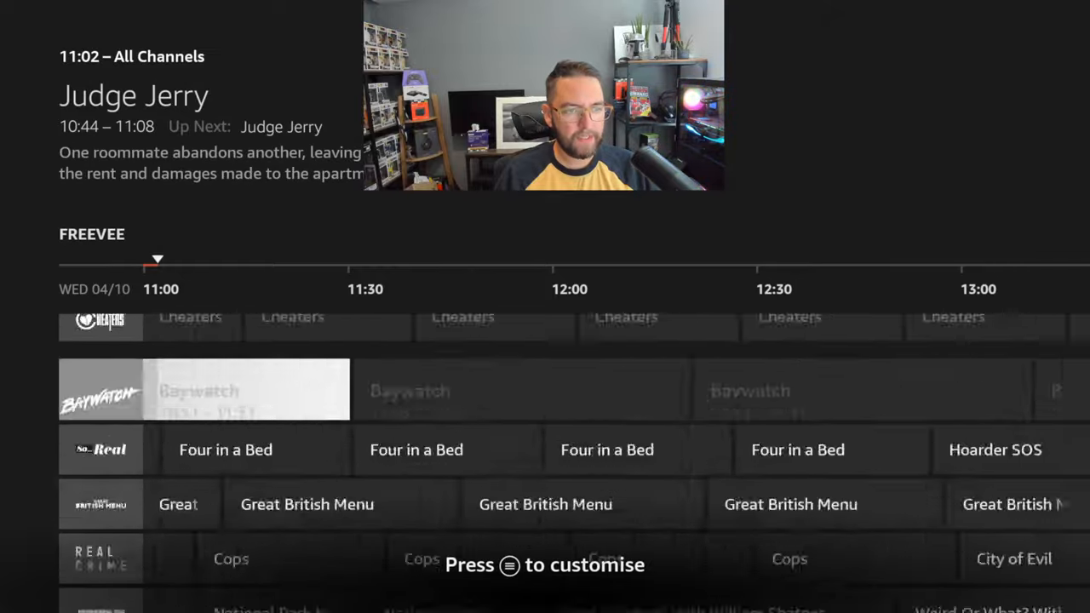
pyautogui.scroll(-3)
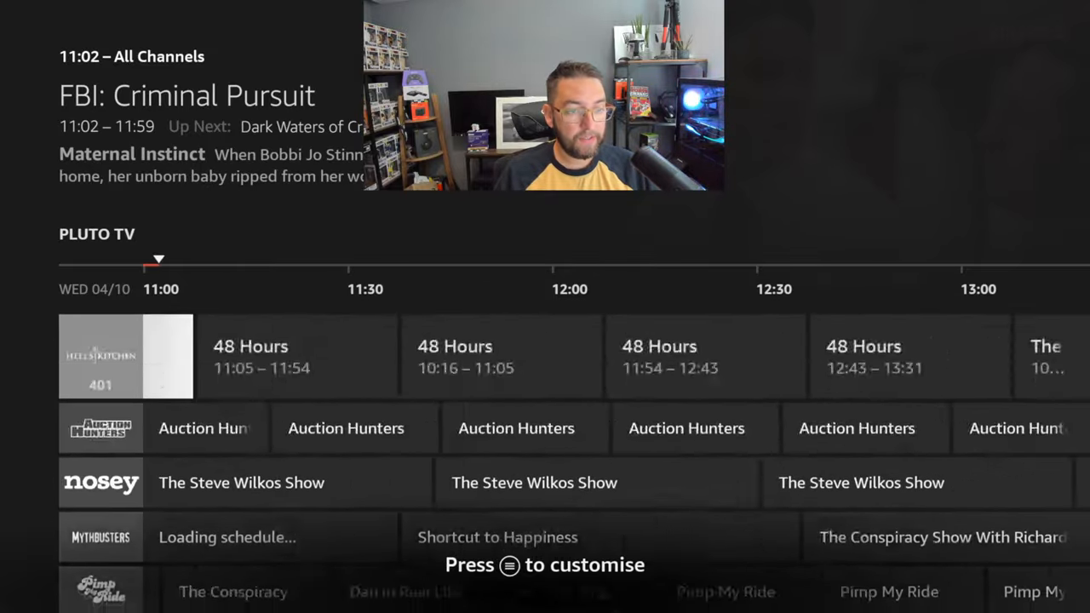
pyautogui.scroll(-3)
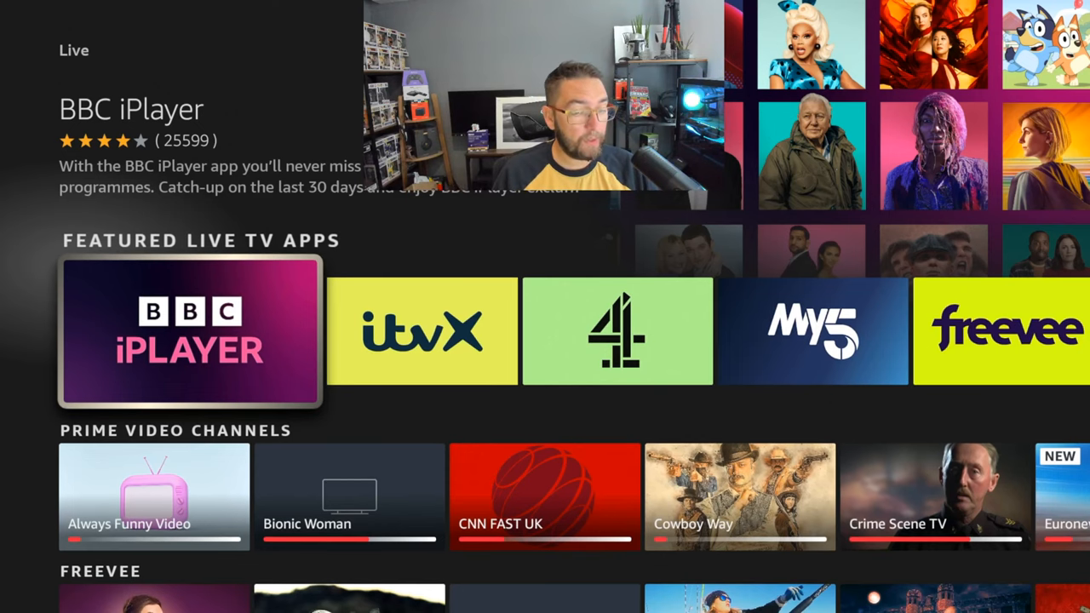
# Visit the Live TV settings, then go back home and highlight the Live tab
pyautogui.hscroll(3)
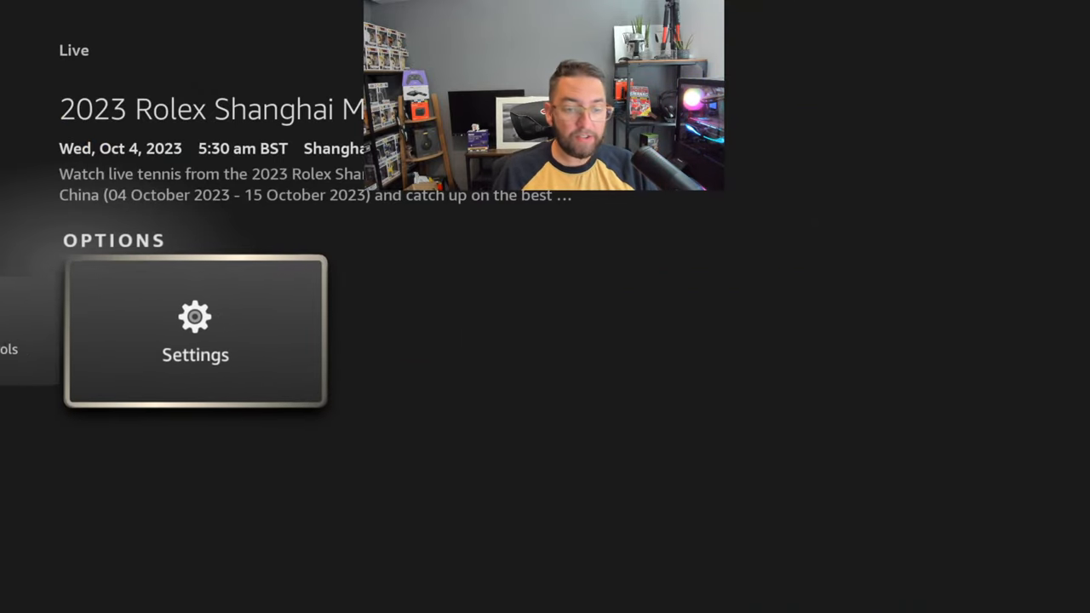
pyautogui.click(195, 332)
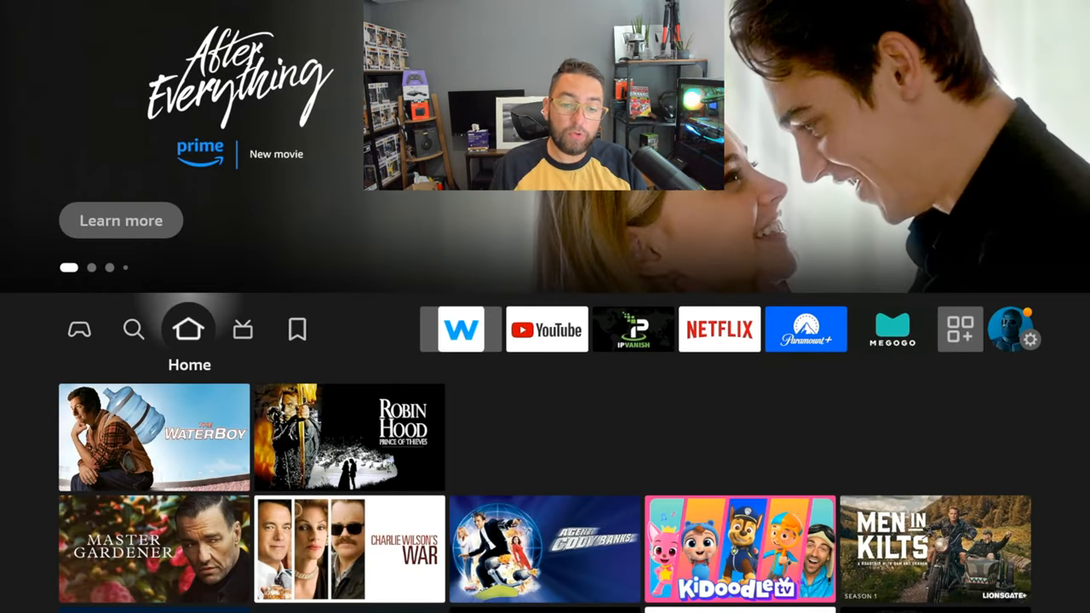
pyautogui.click(242, 329)
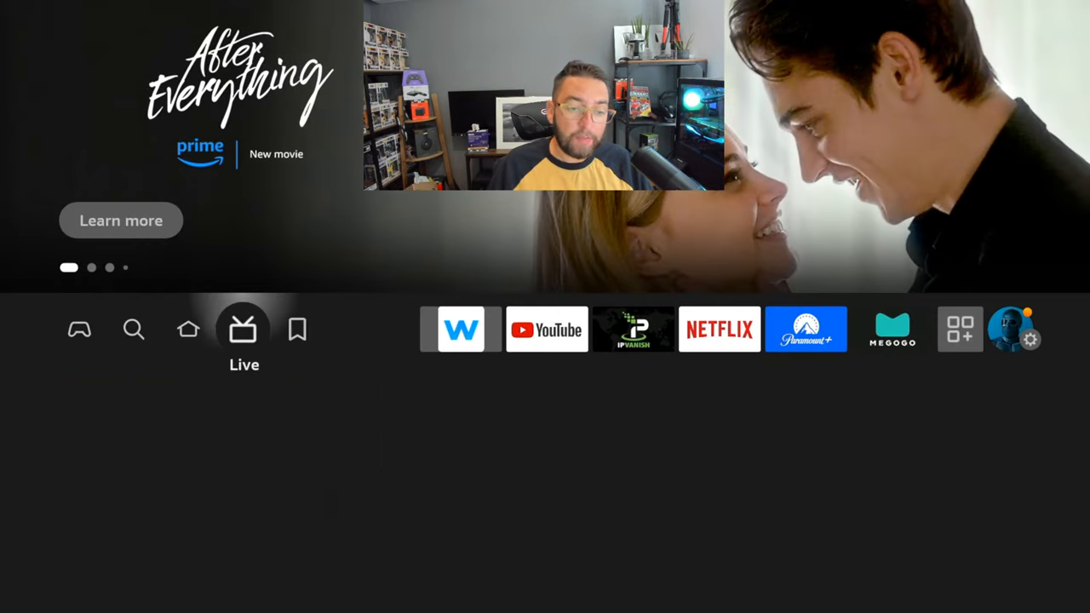